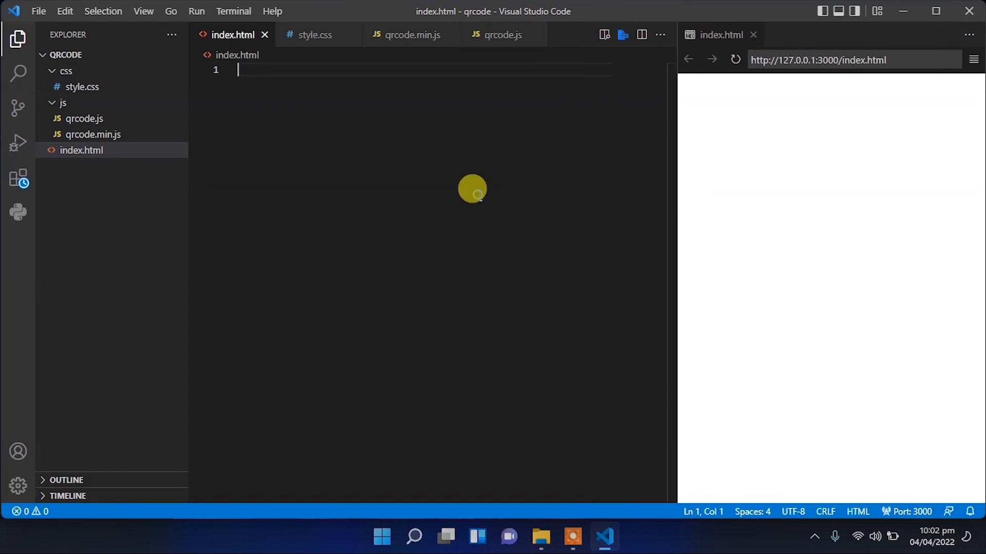
Step: Paste the minified QRCode library into qrcode.min.js, then return to the blank index.html
click(94, 134)
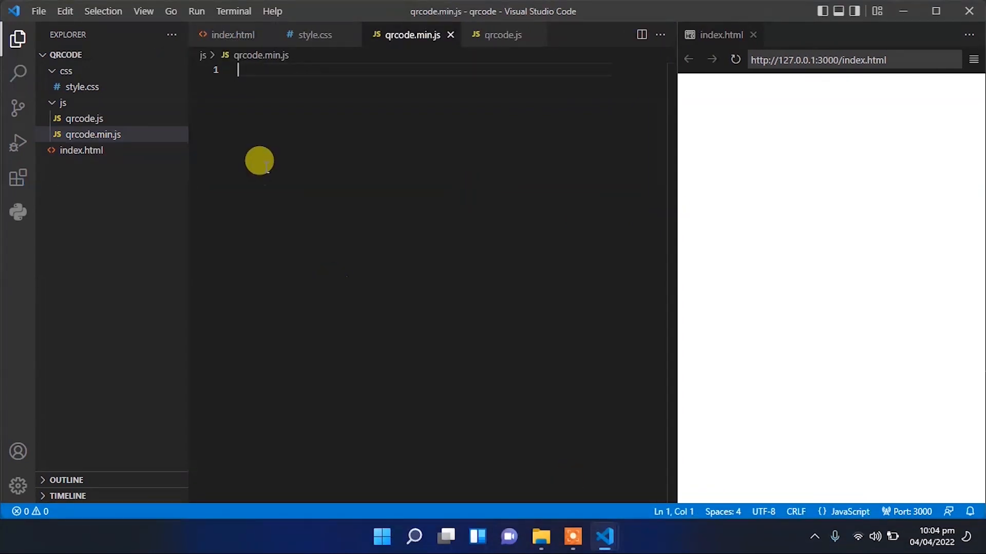
key(Ctrl+v)
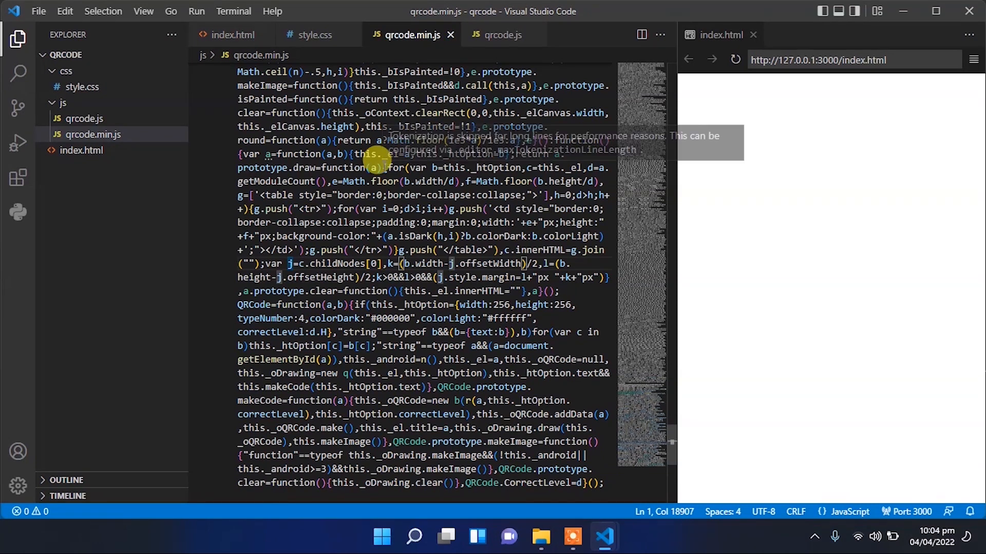
click(83, 119)
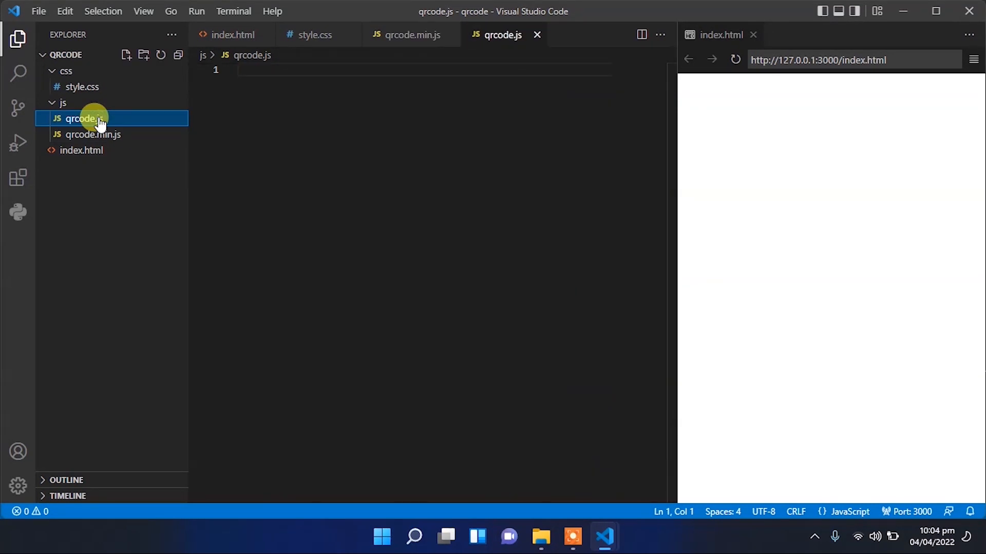
click(82, 86)
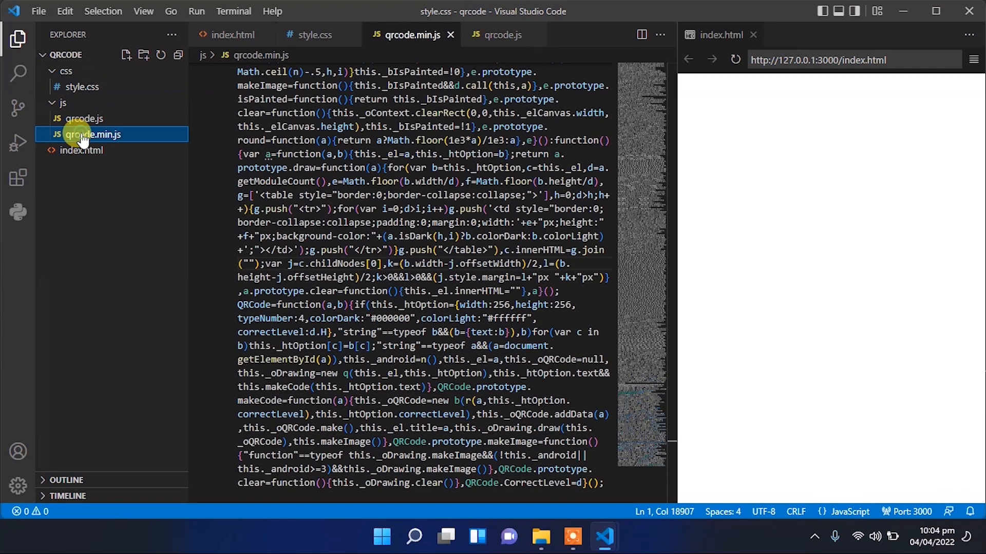
click(82, 150)
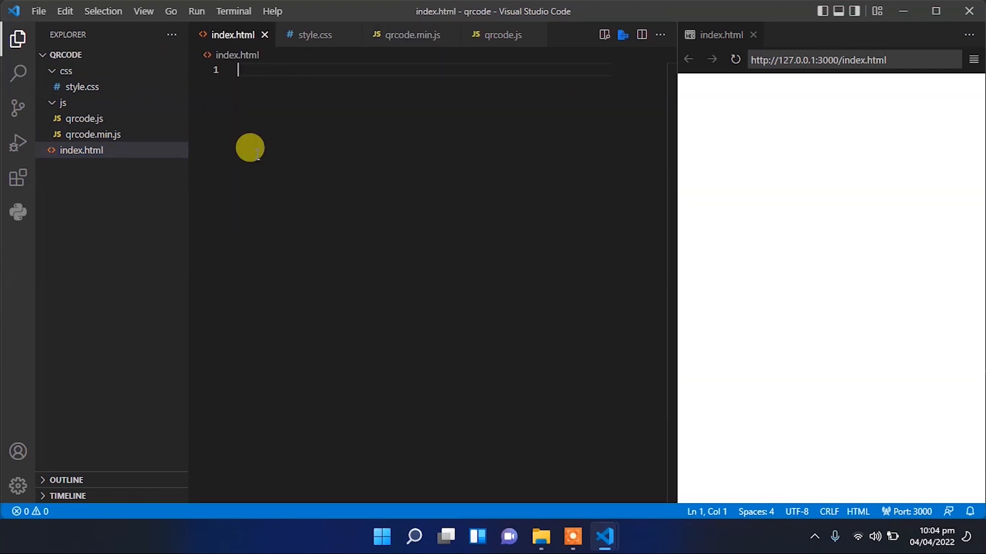
Step: Expand the html:5 Emmet skeleton in index.html and title the page 'QR Code Generator'
text(htm)
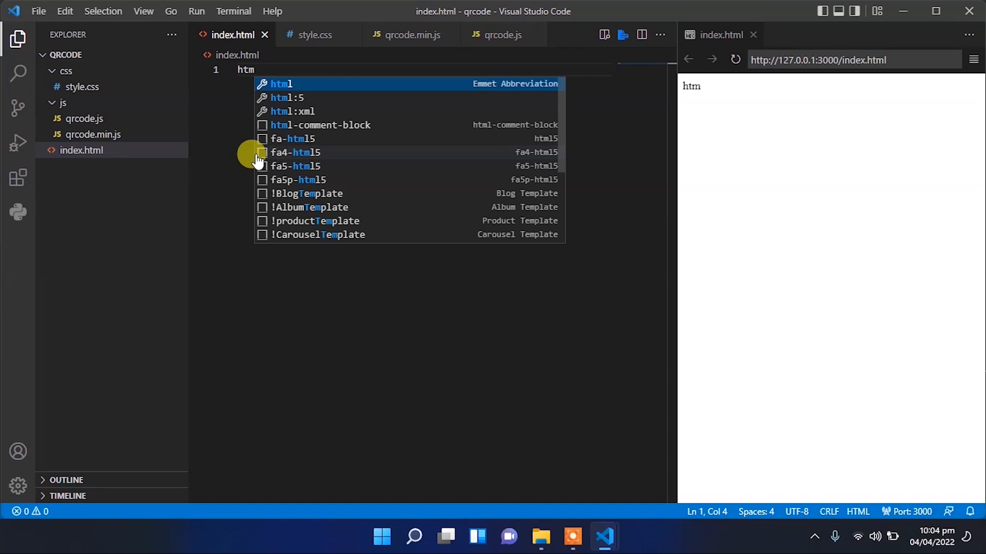
key(Tab)
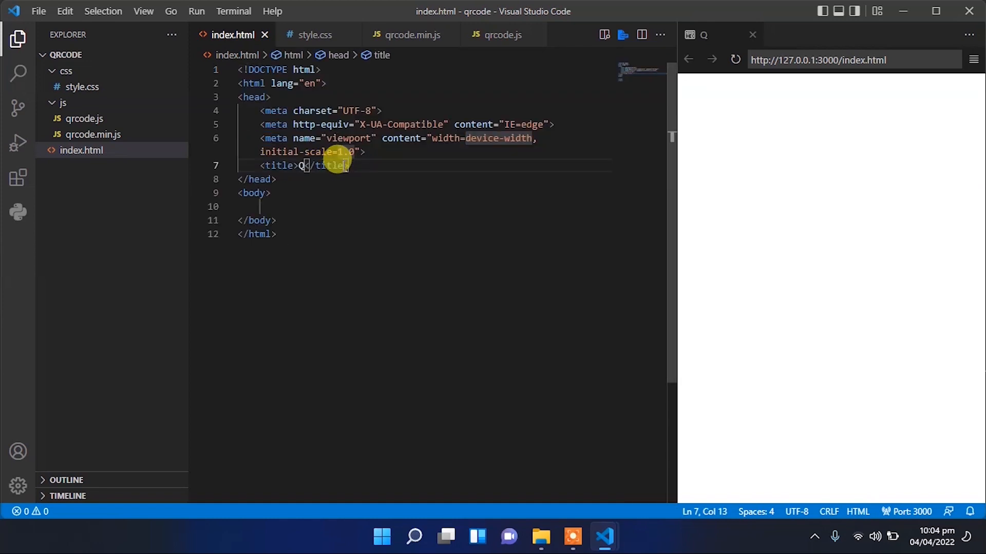
text(R Code)
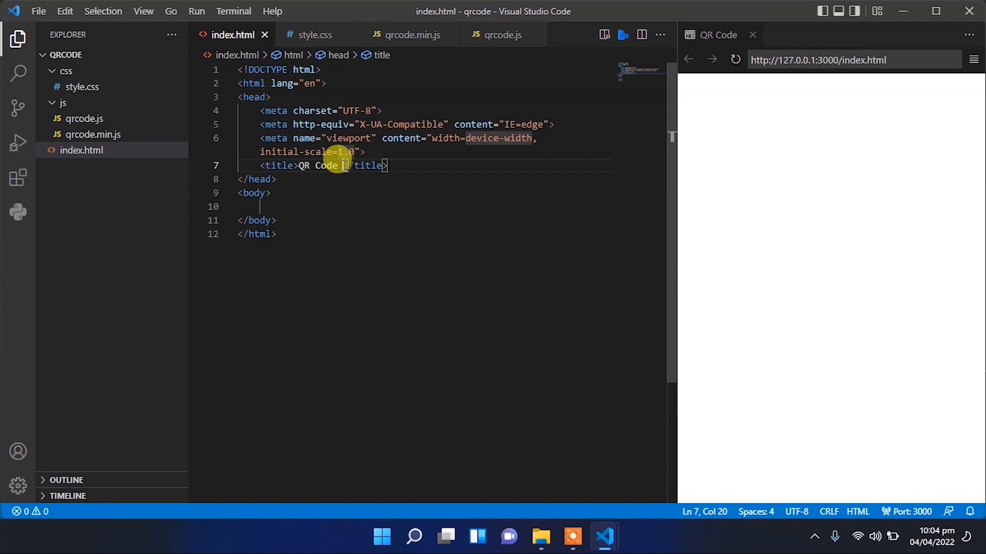
text(F)
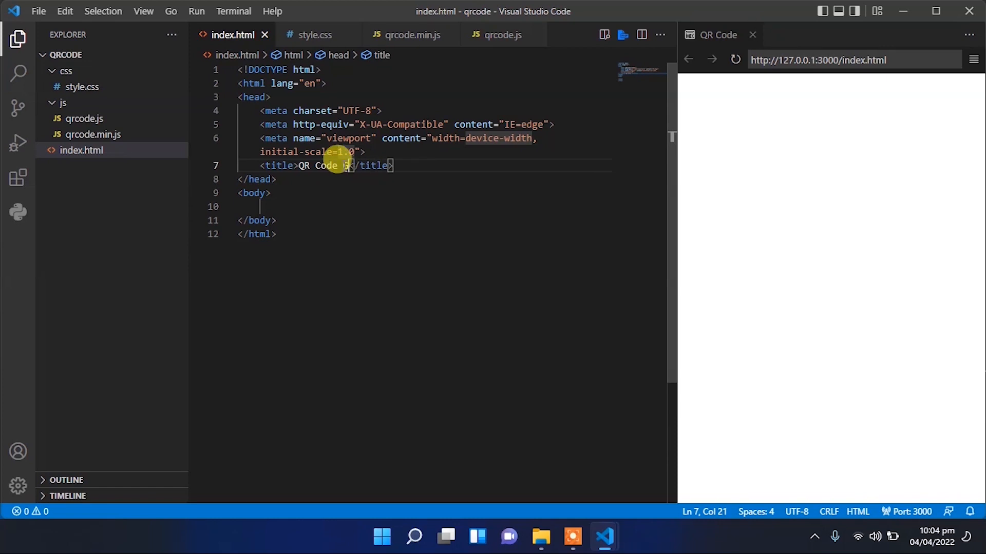
text(Generator)
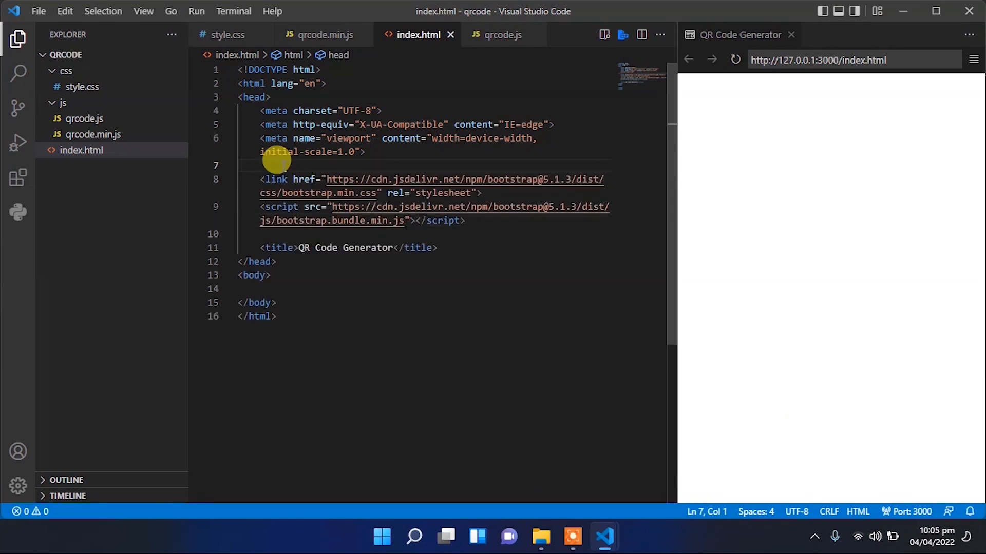
Step: Add a <!--Bootstrap--> comment and an <!--Icon Library--> comment with the Font Awesome 4.7.0 link
text(<!--Bootstrap-->)
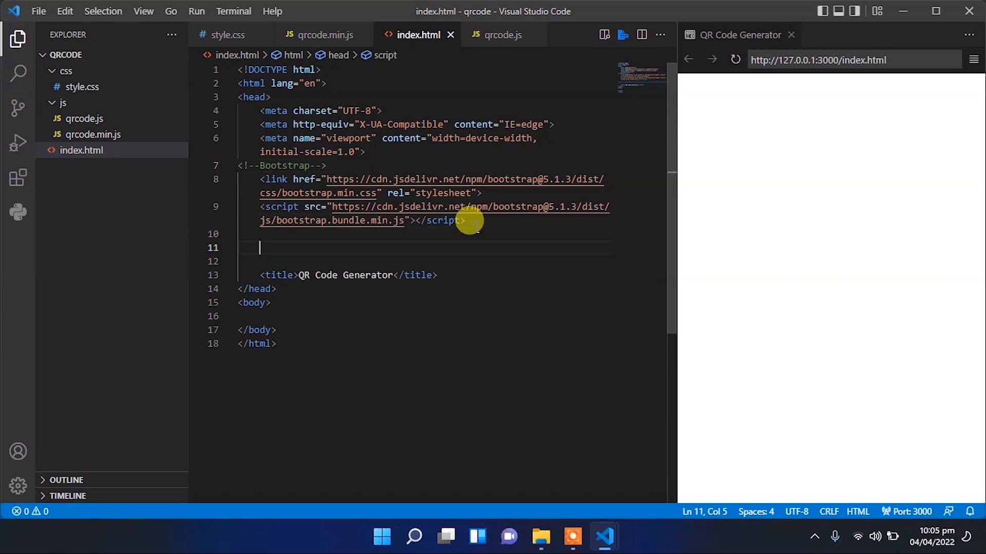
text(<)
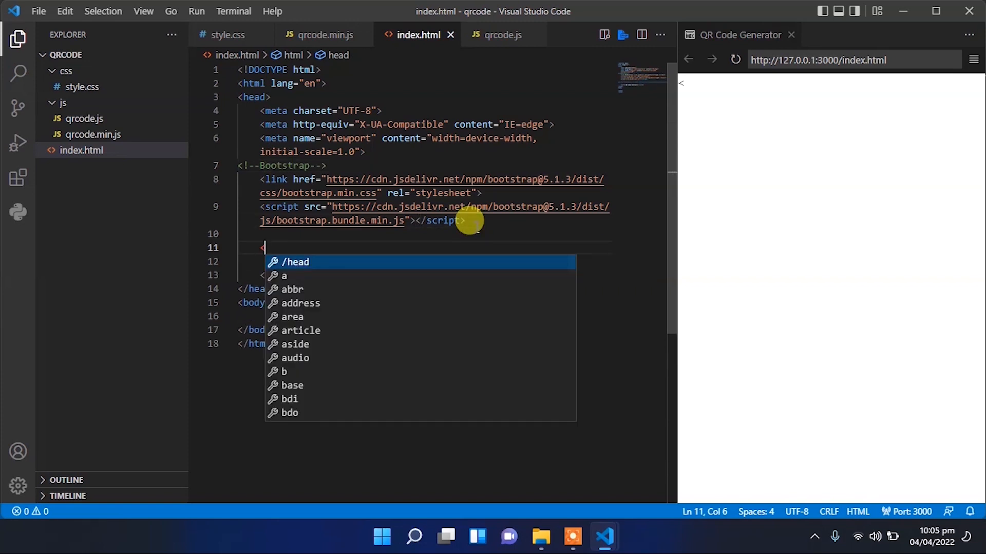
text(!--Icon Library-->)
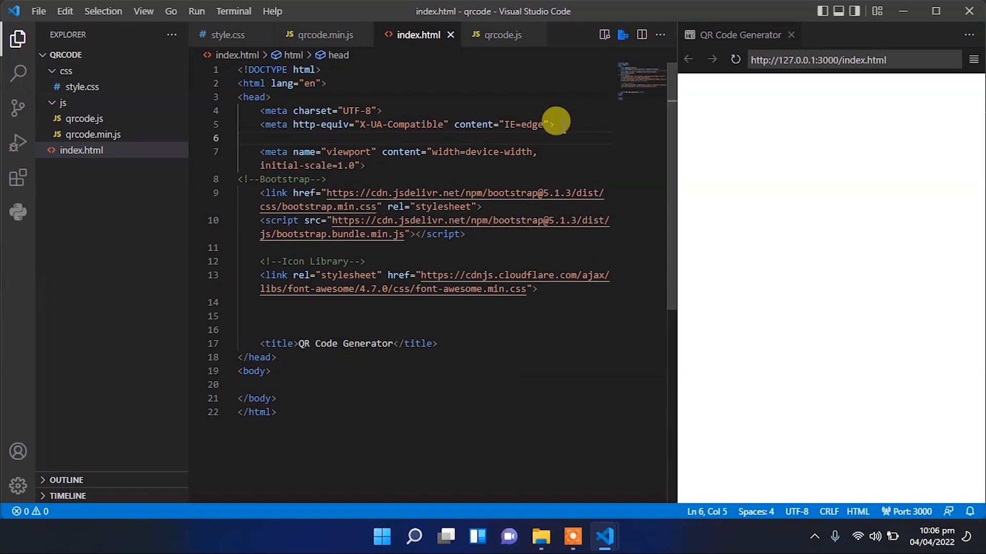
text(lin)
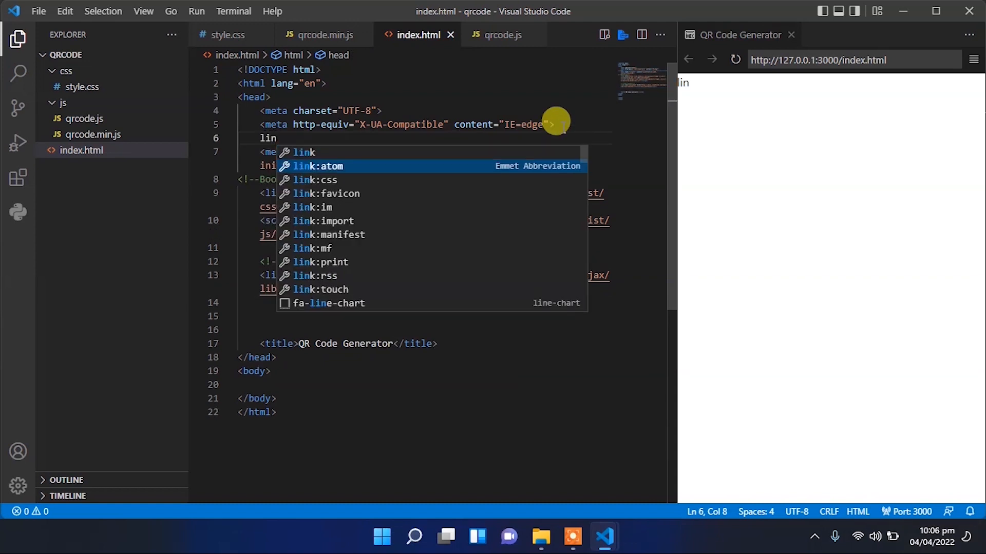